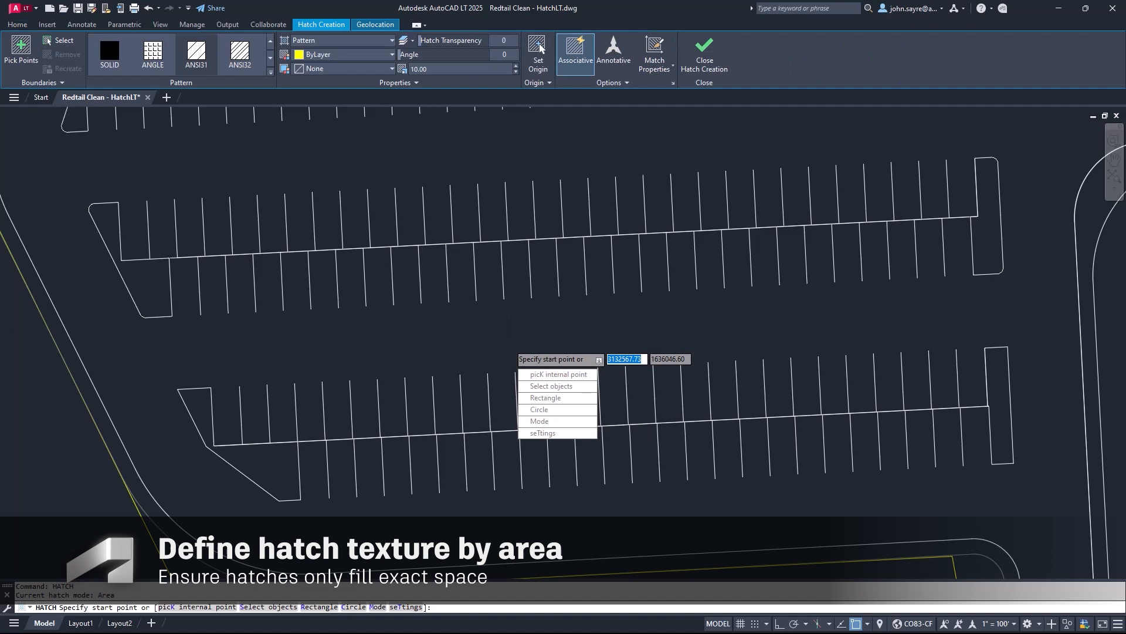
Choose the hatch Mode option to list the Area/Path draw modes.
left_click(540, 420)
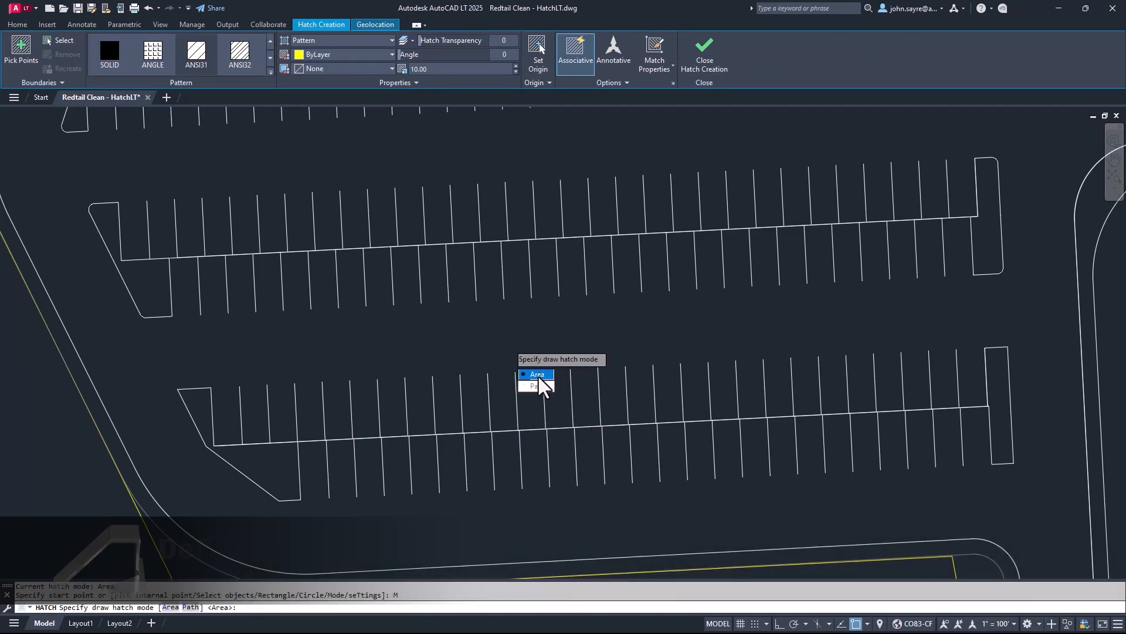
Select Area mode to hatch the left island of the lower parking row.
left_click(537, 373)
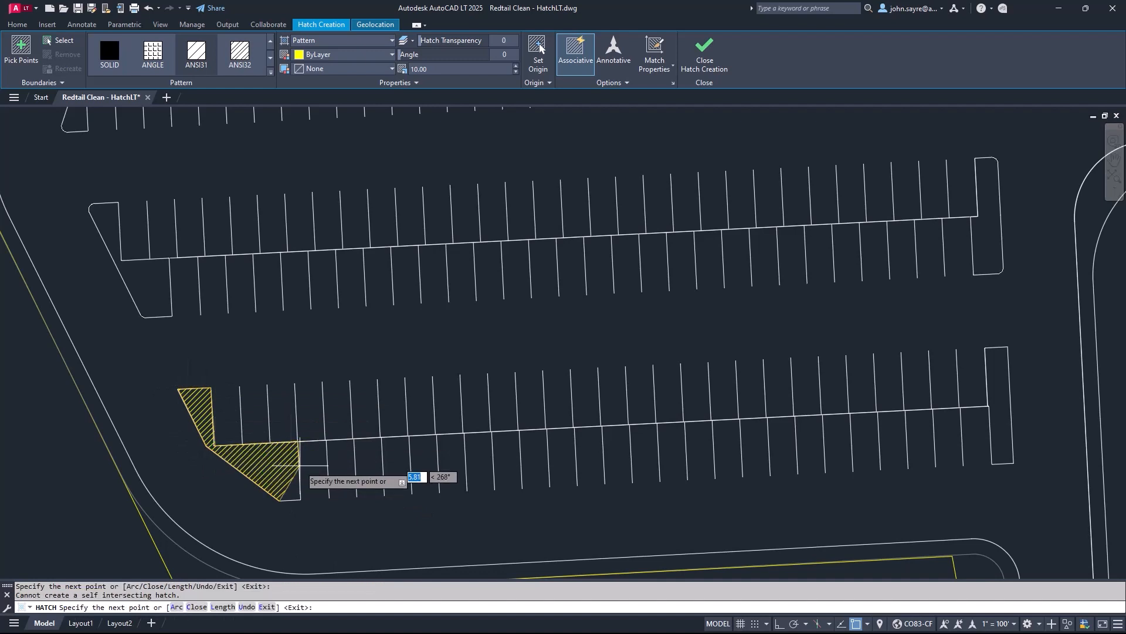
mouse_move(279, 500)
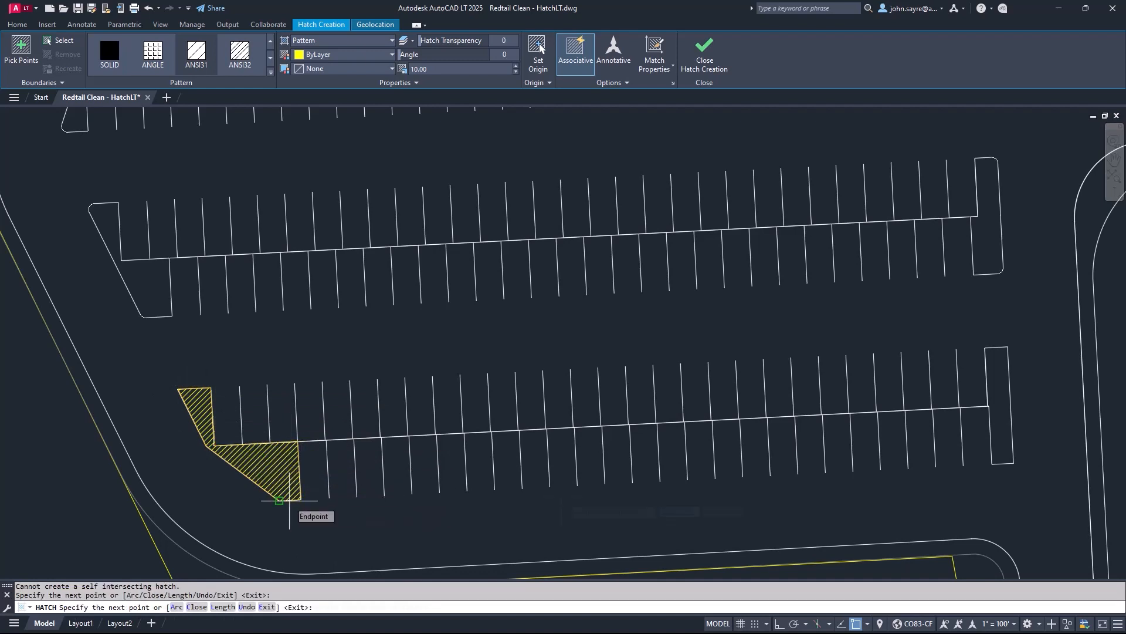
mouse_move(988, 352)
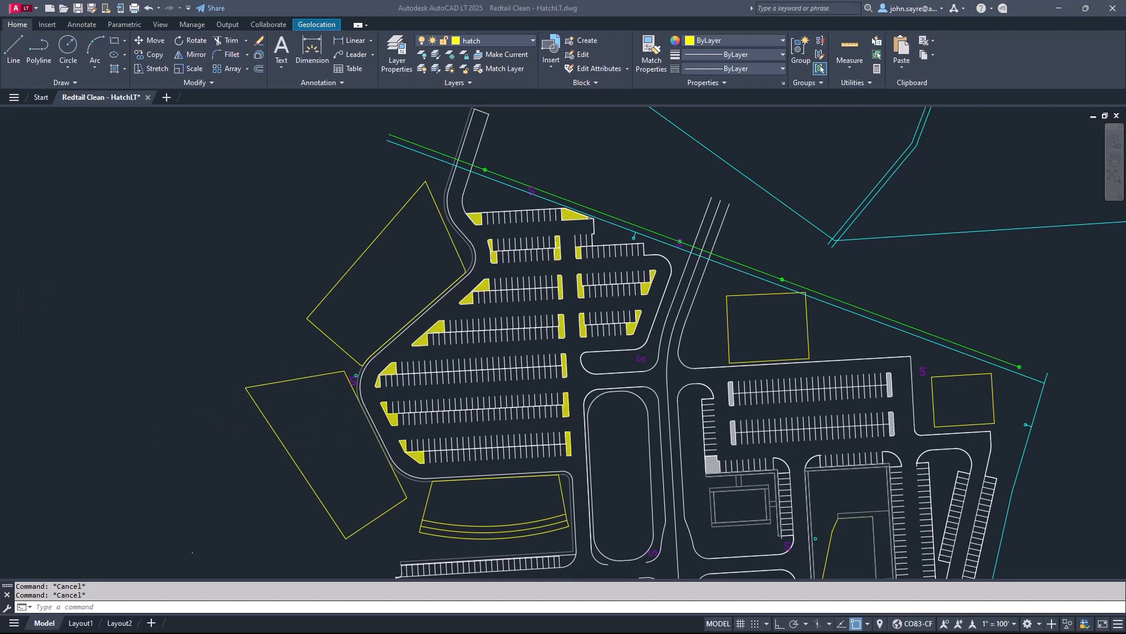
Zoom out to view all the yellow-hatched parking islands.
scroll("up", 3)
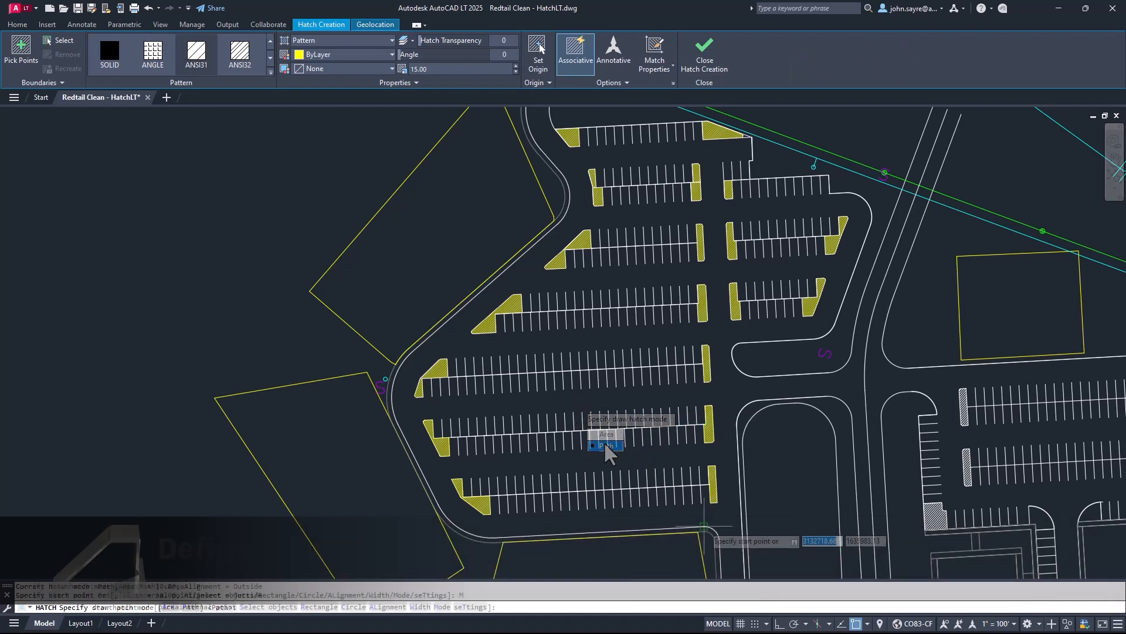
Draw a Path-mode hatch strip from the curb's bottom end around its curved bend.
left_click(606, 444)
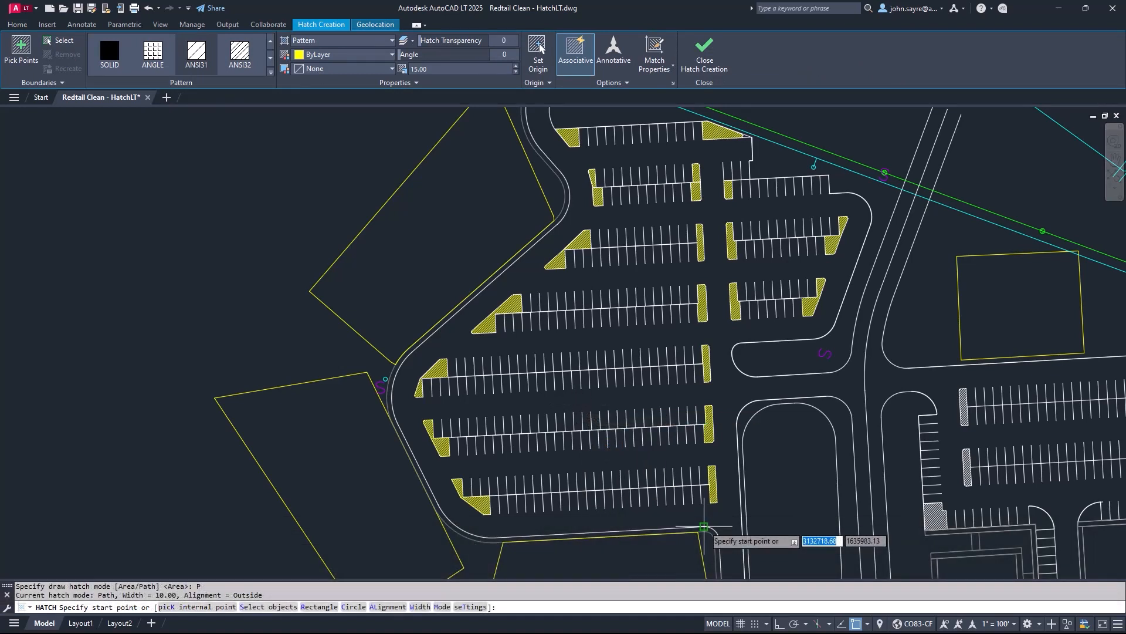
left_click(703, 525)
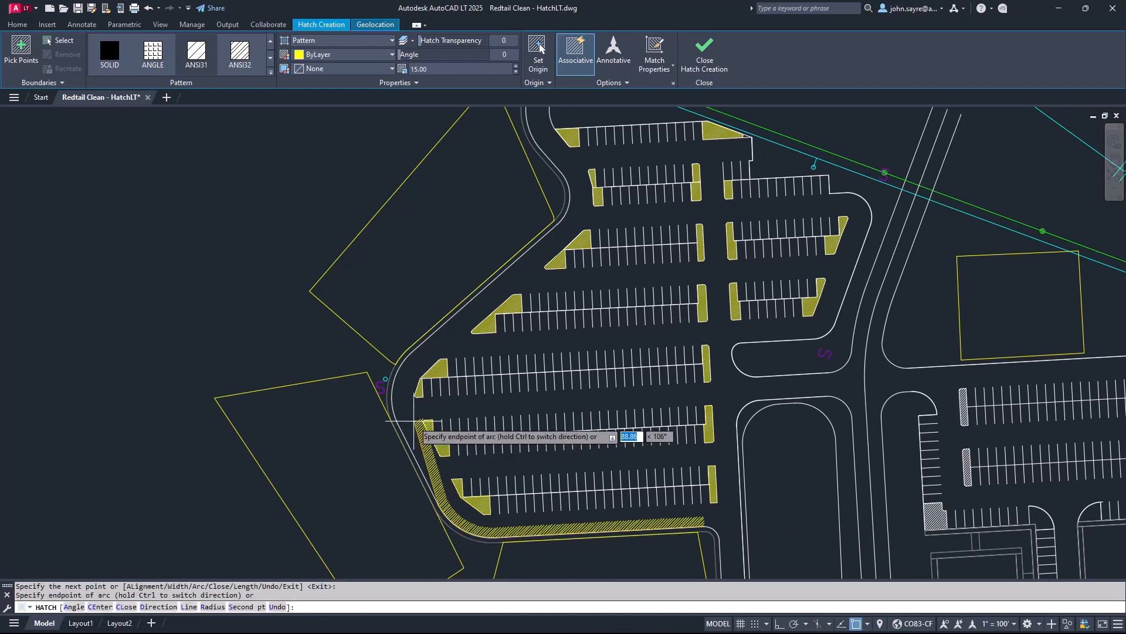
mouse_move(422, 339)
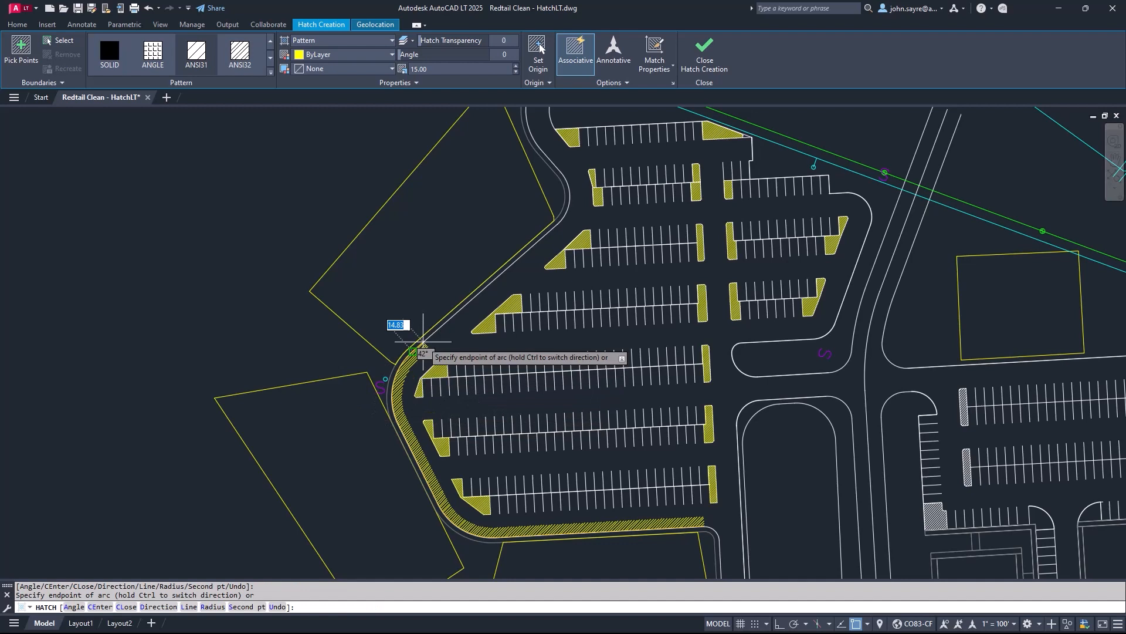
left_click(556, 227)
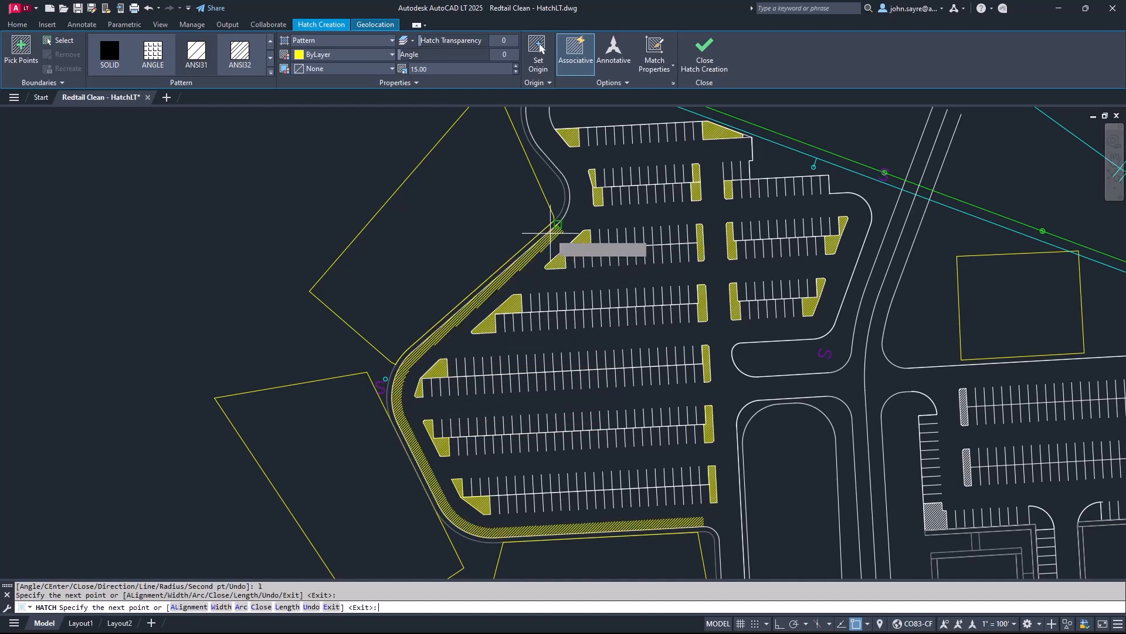